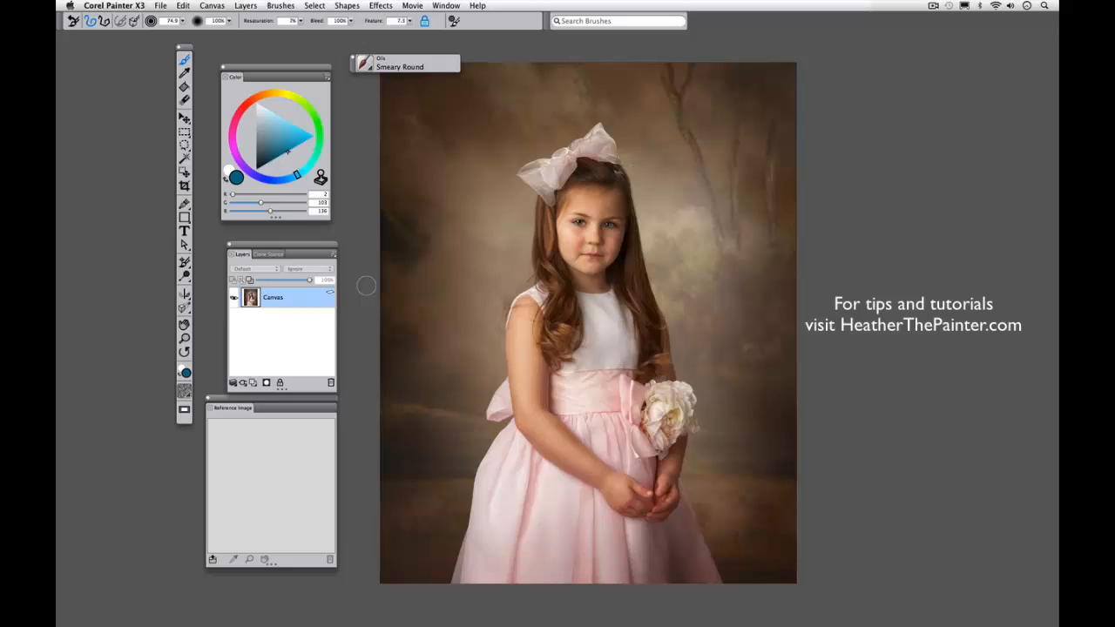
mouse_move(279, 226)
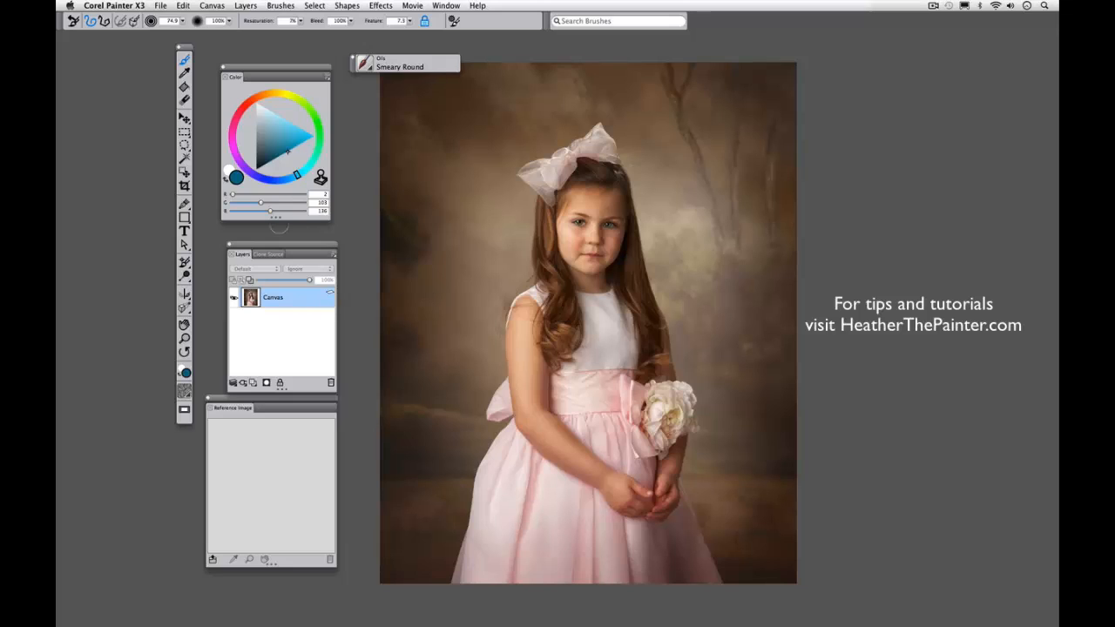
Show the Clone Source settings, with the portrait photo as the current source.
left_click(267, 254)
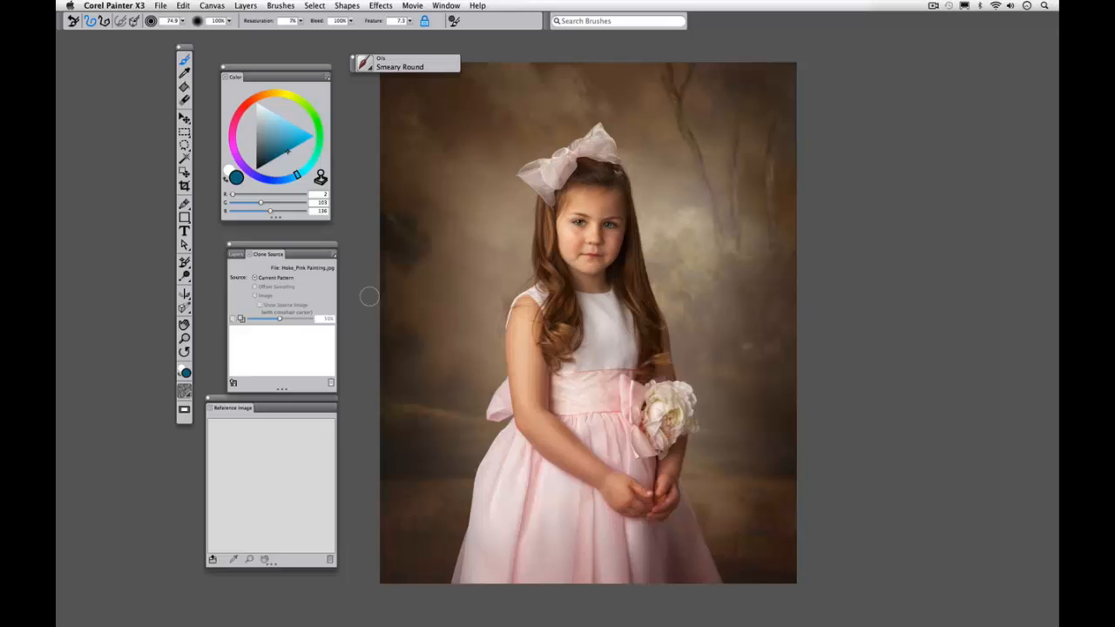
mouse_move(520, 230)
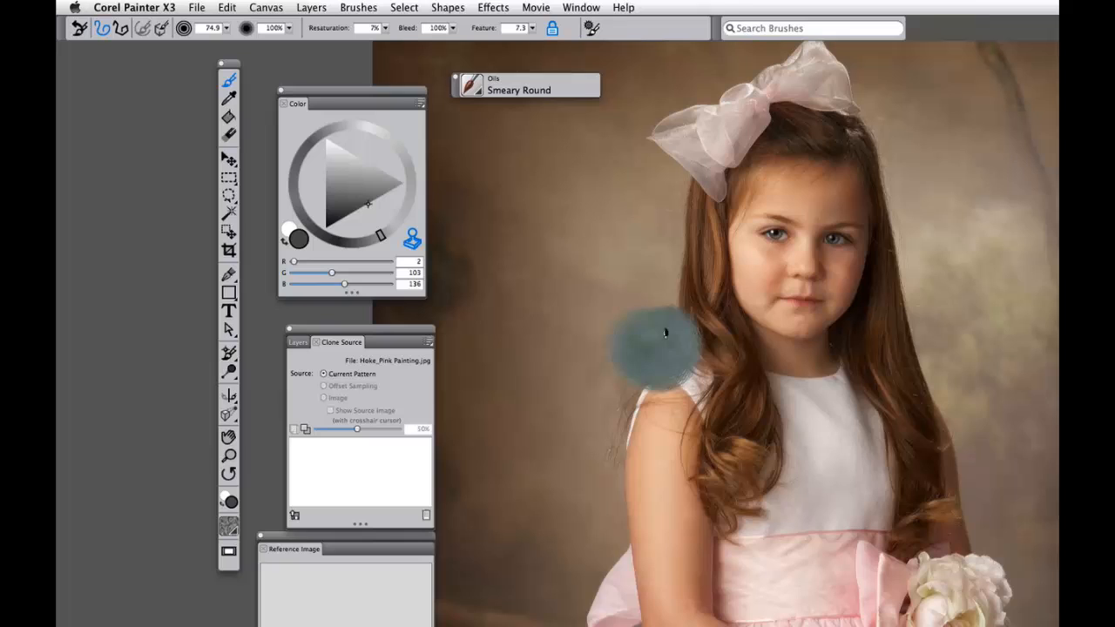
Paint blue-grey Smeary Round oil strokes beside the girl's shoulder, hair and face.
left_click_drag(664, 334, 697, 370)
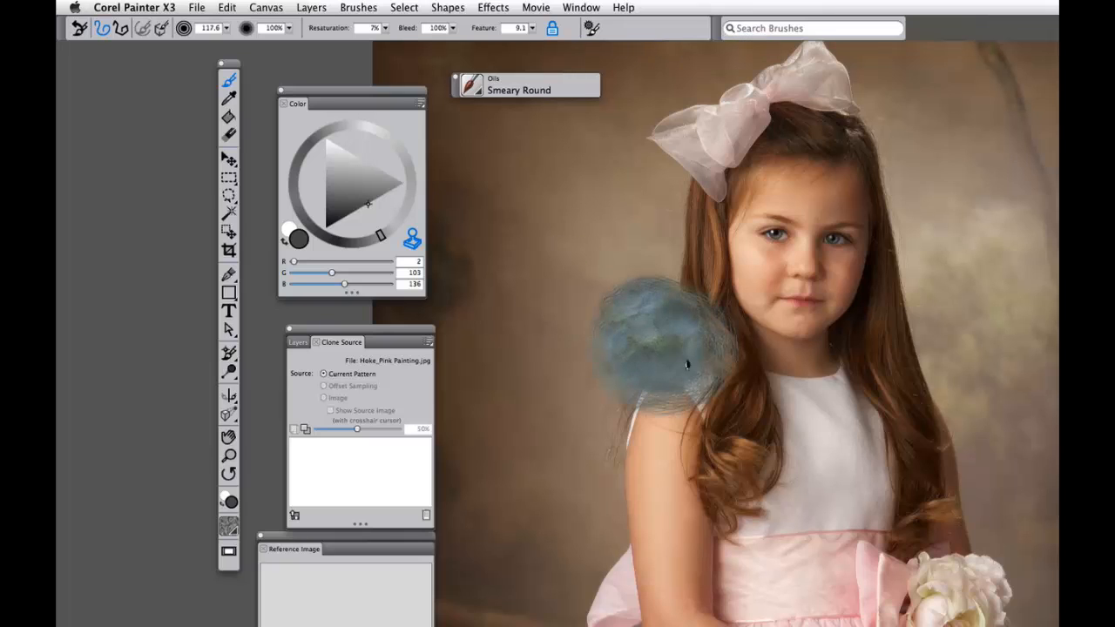
left_click_drag(688, 366, 679, 213)
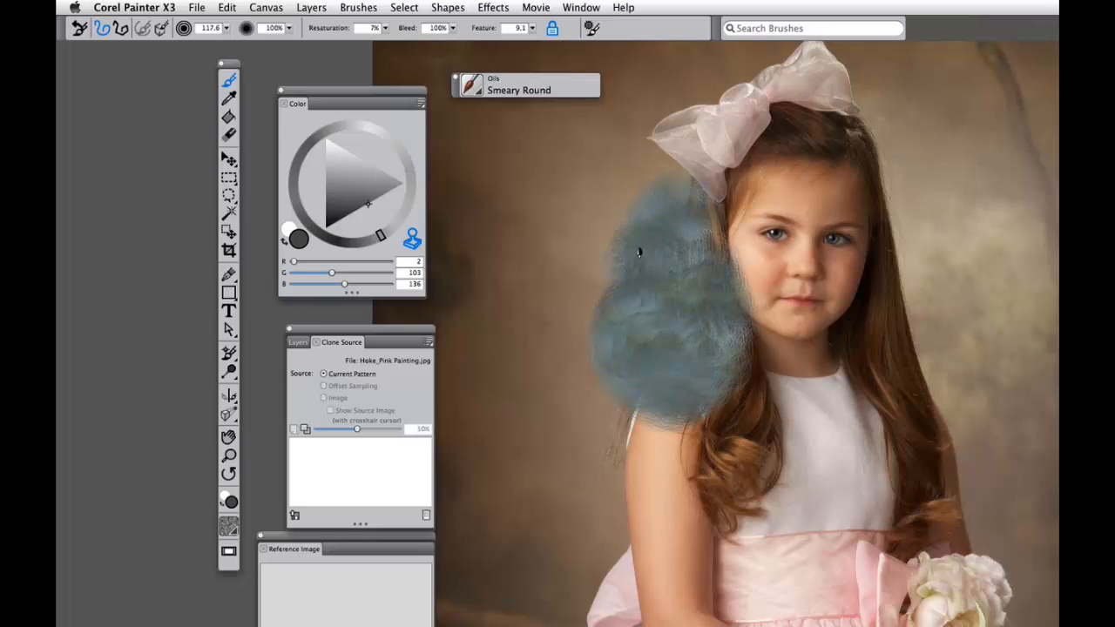
left_click_drag(645, 253, 642, 392)
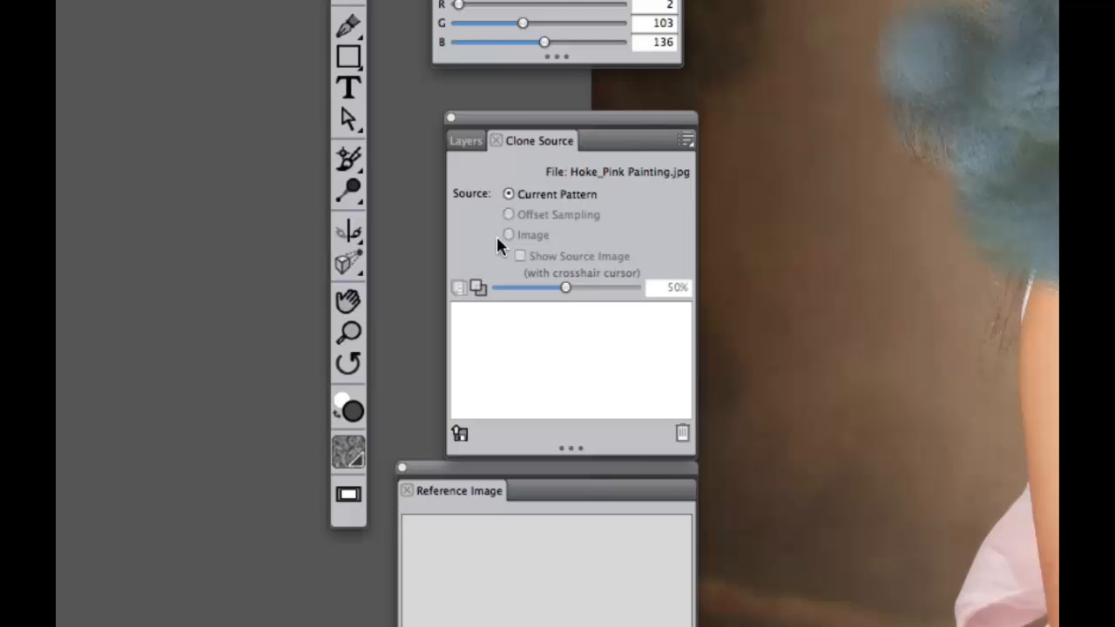
mouse_move(555, 225)
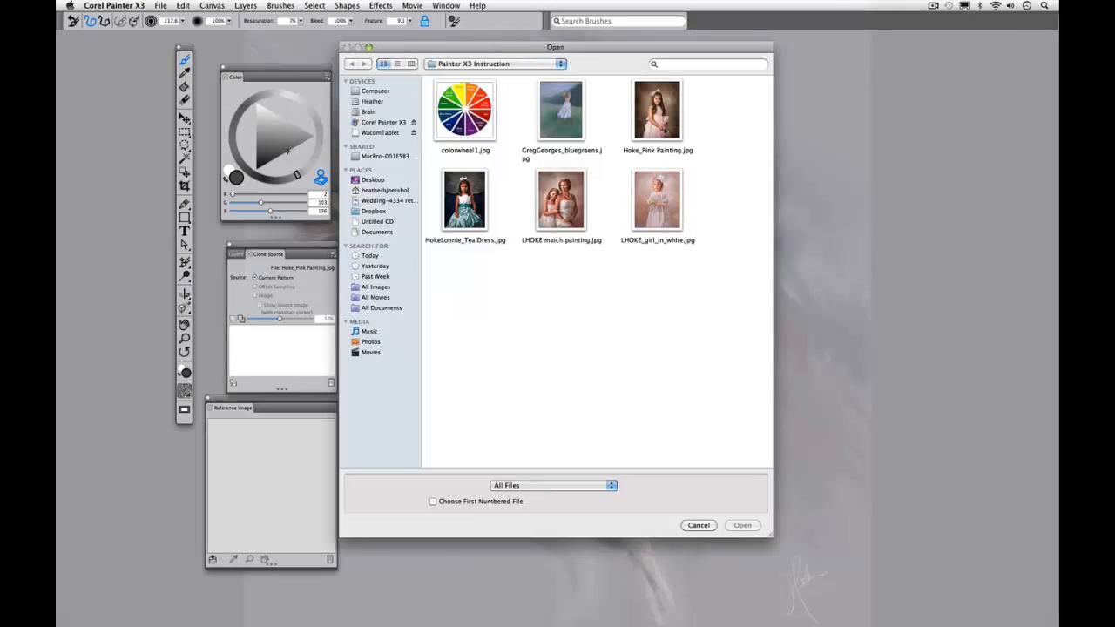
Open Hoke_Pink Painting.jpg from the Painter X3 Instruction folder.
left_click(741, 524)
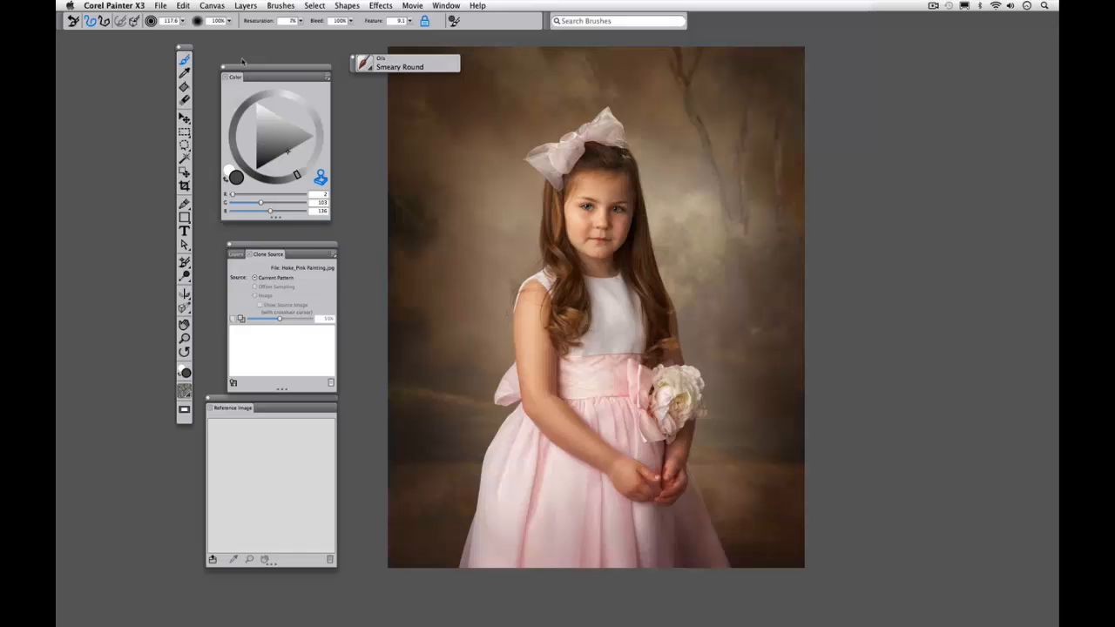
Create a Quick Clone of the painting and set tracing paper opacity to 0%.
left_click(160, 5)
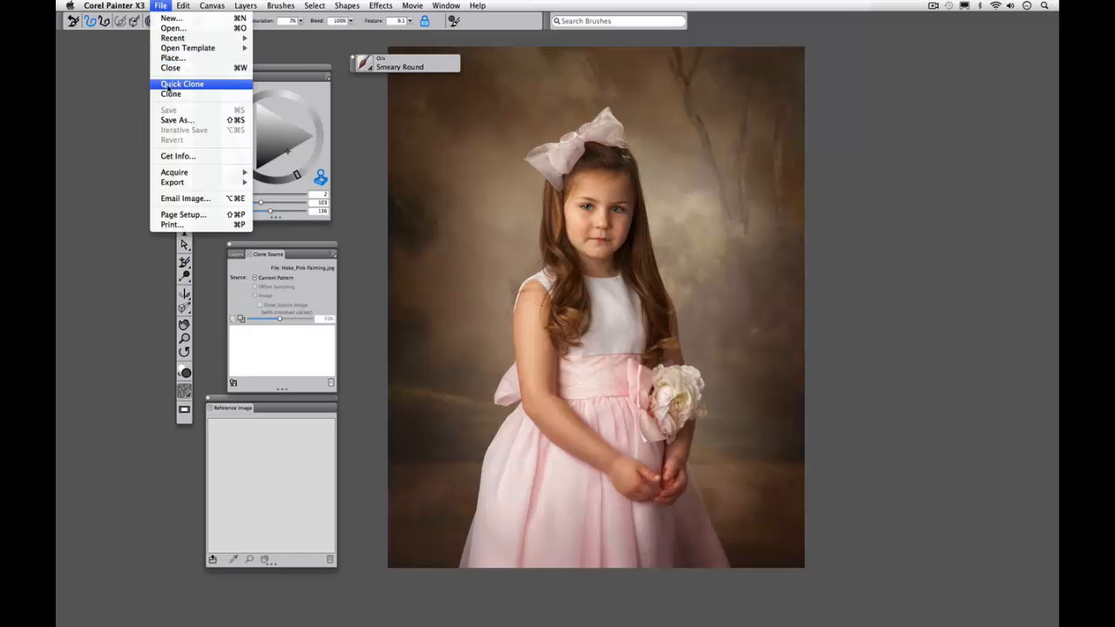
left_click(182, 84)
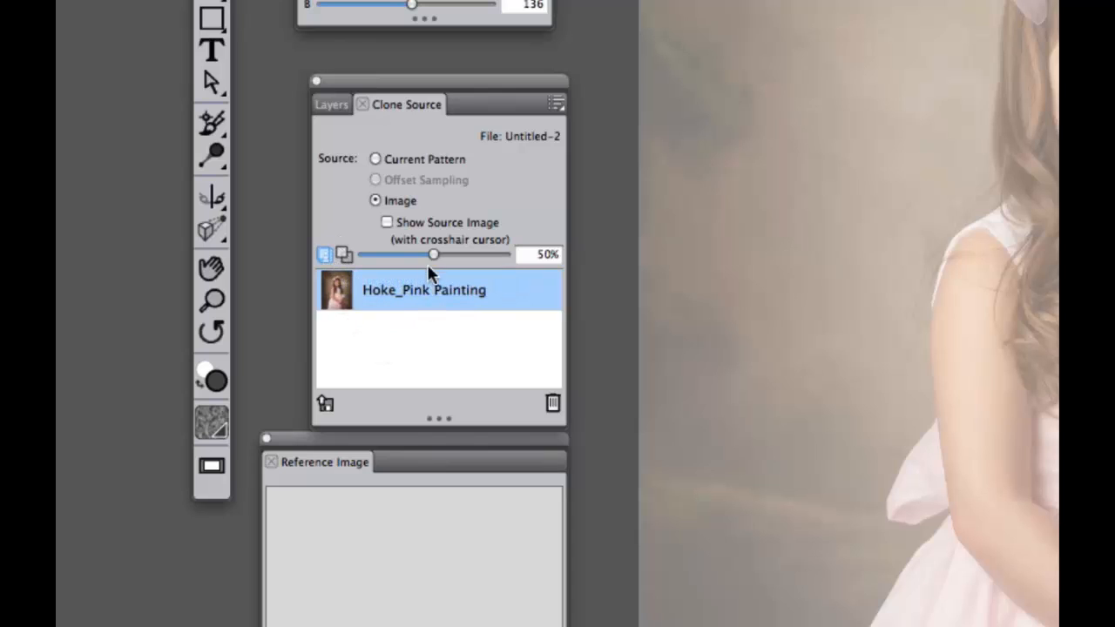
mouse_move(434, 255)
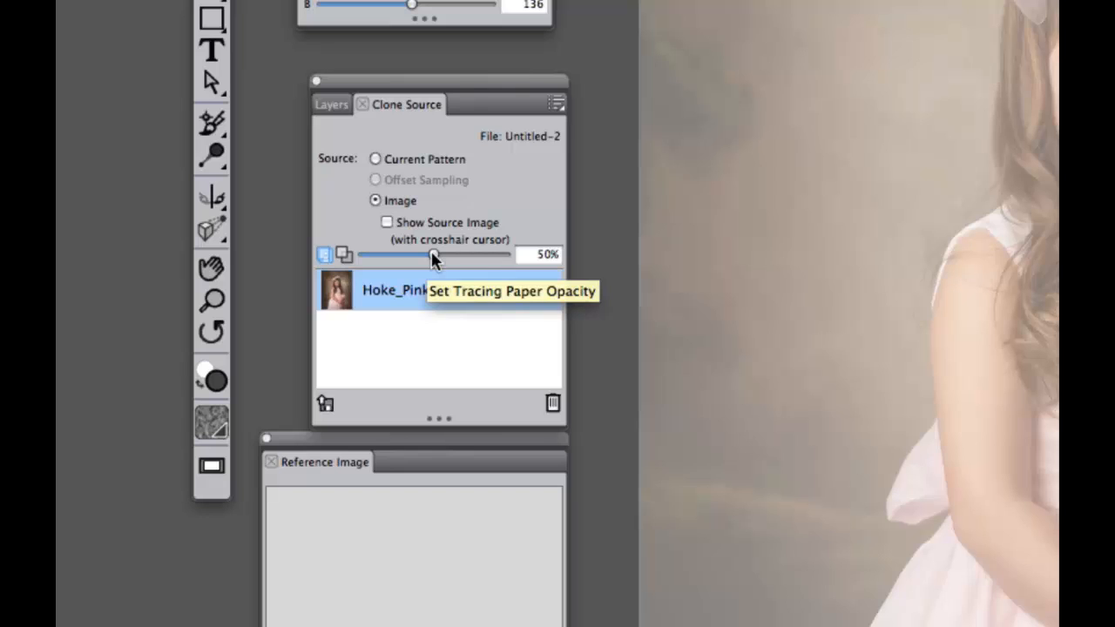
left_click_drag(433, 254, 363, 254)
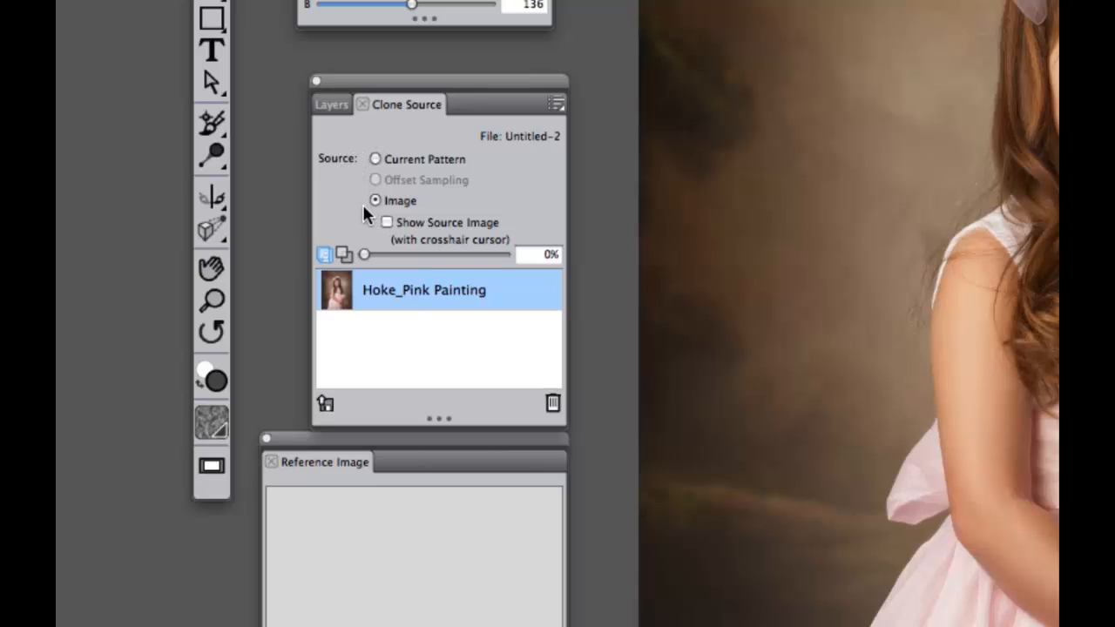
mouse_move(363, 255)
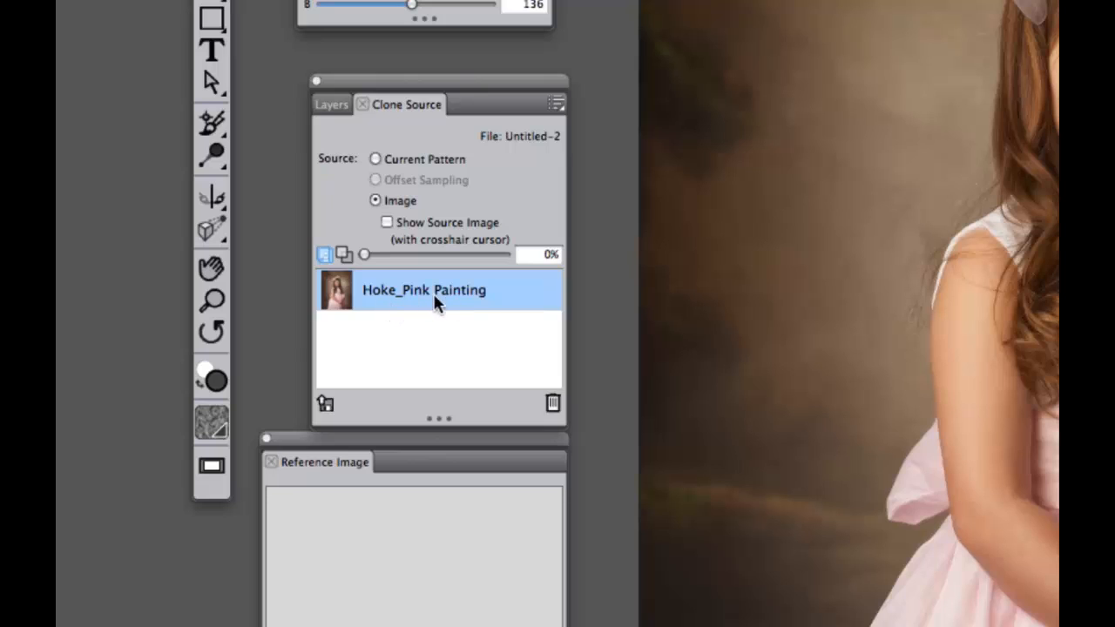
mouse_move(385, 366)
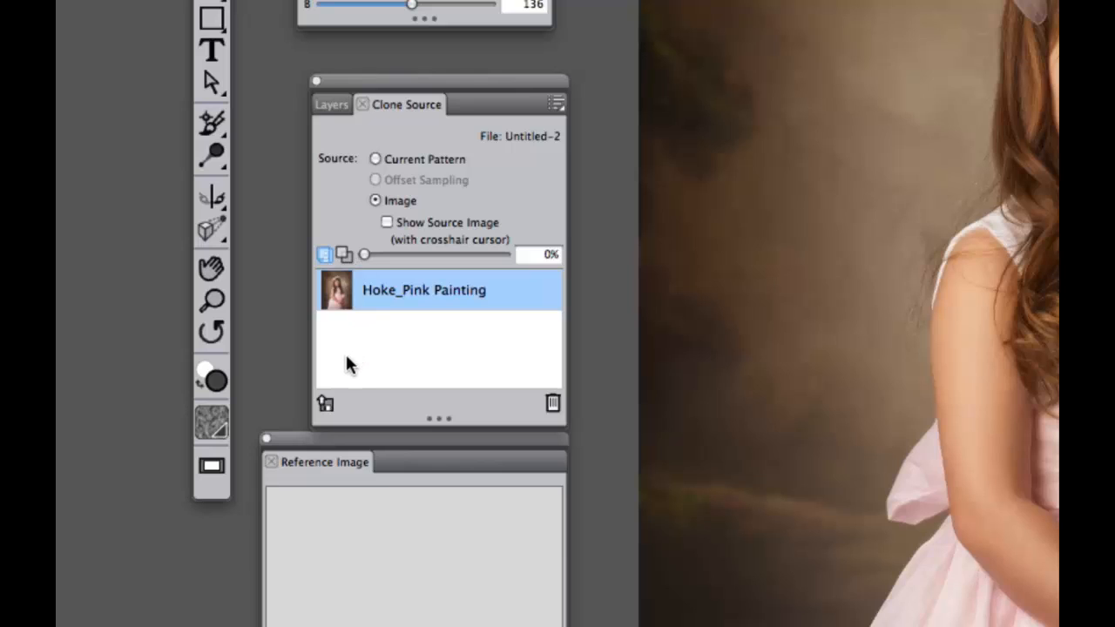
mouse_move(355, 370)
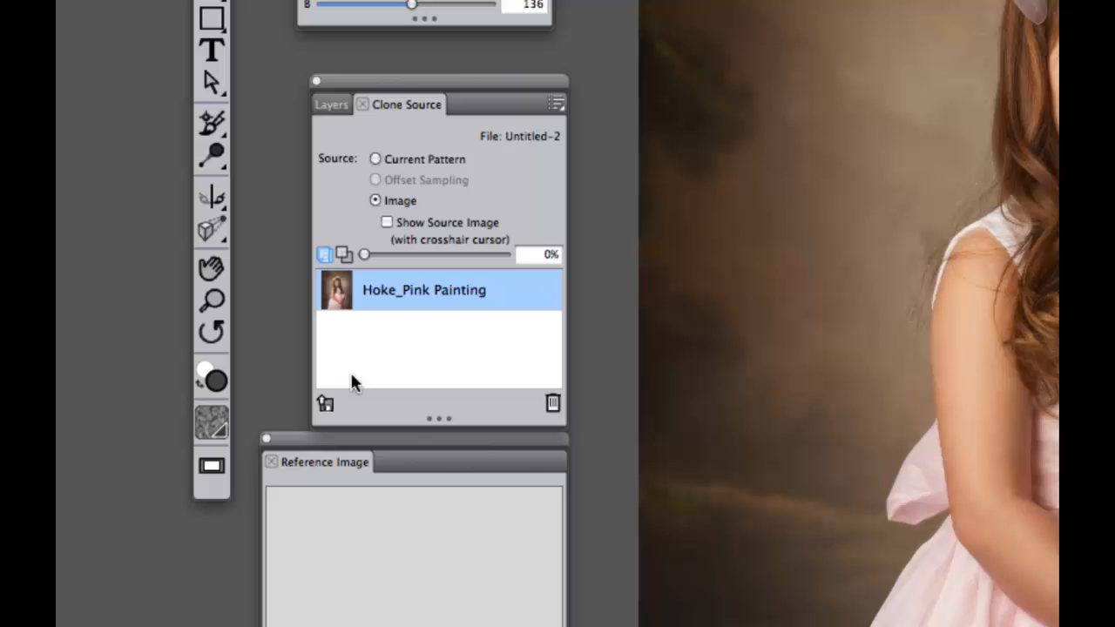
mouse_move(347, 387)
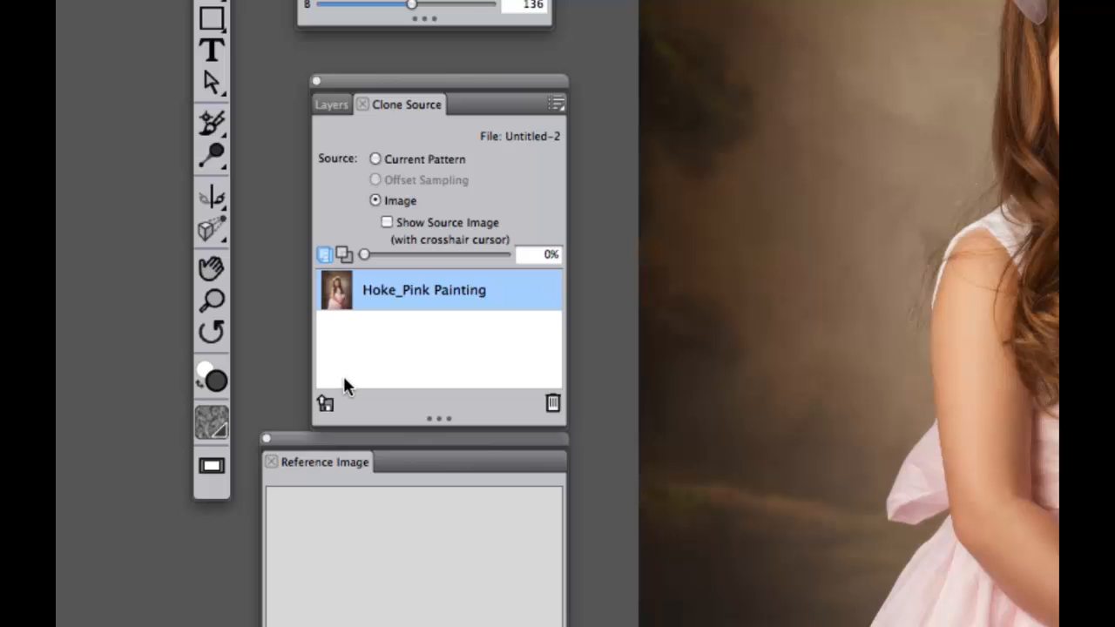
mouse_move(325, 403)
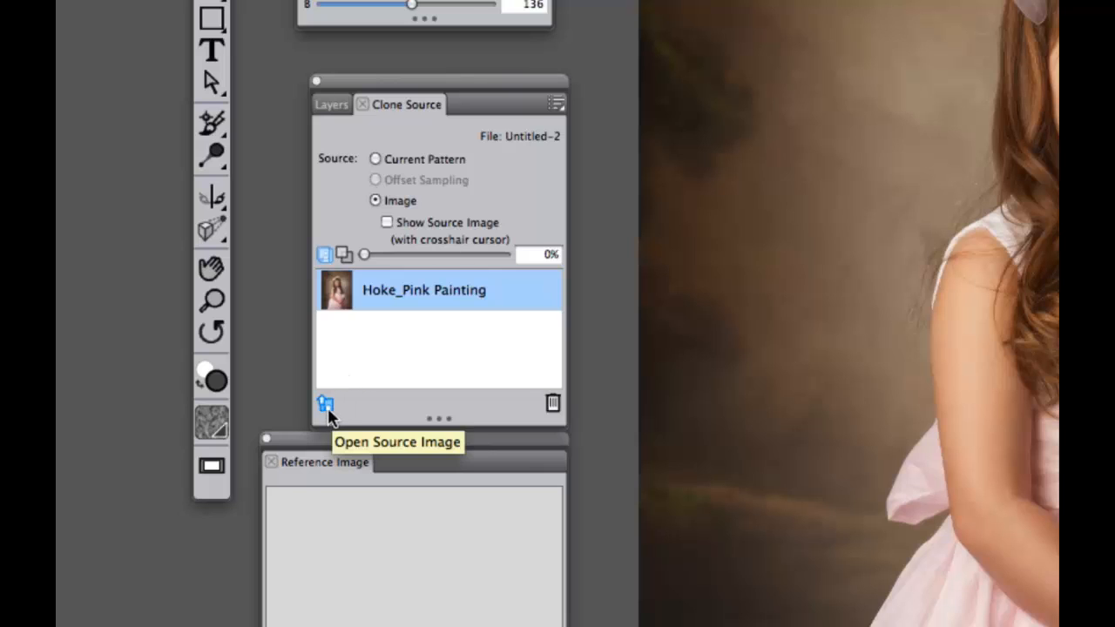
Open LHOKE_girl_in_white.jpg from Desktop > Painter X3 Instruction as a new clone source.
left_click(324, 403)
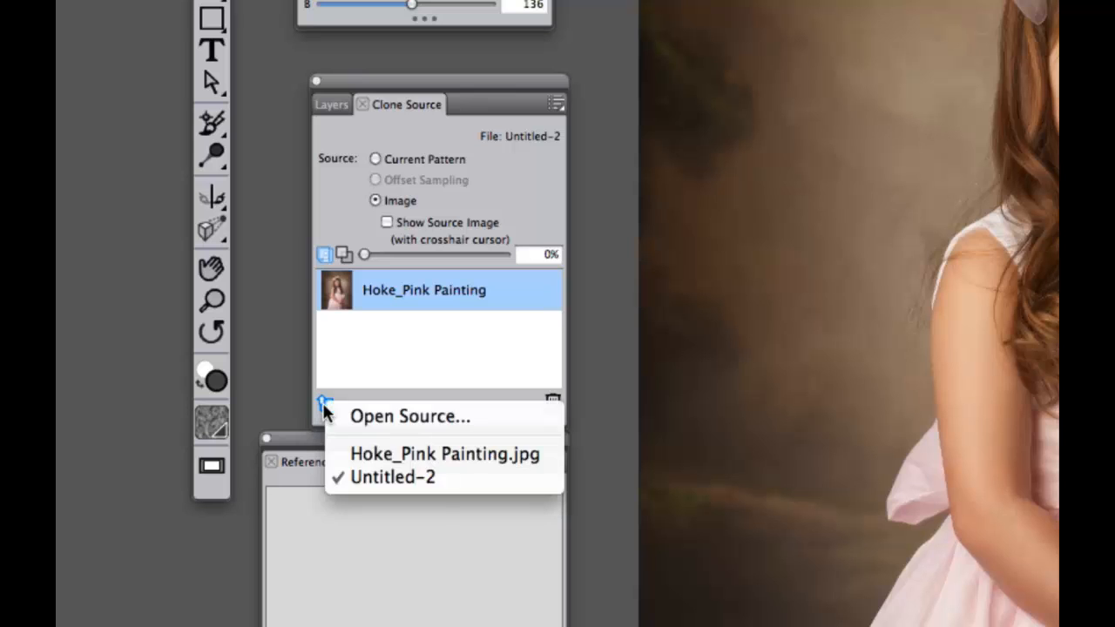
left_click(409, 415)
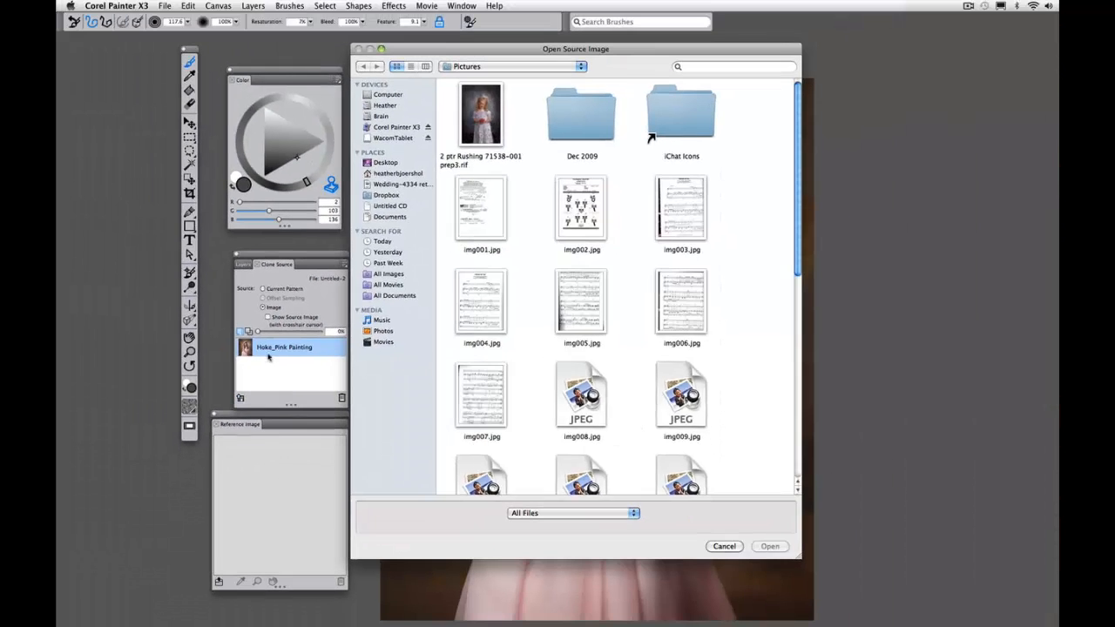
left_click(386, 186)
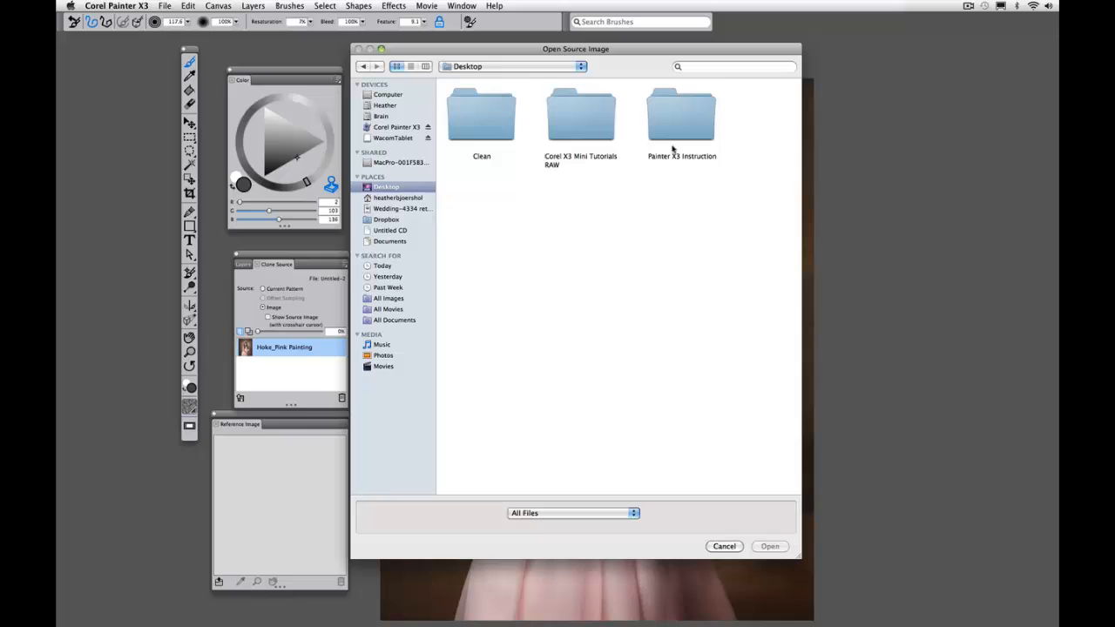
double_click(680, 114)
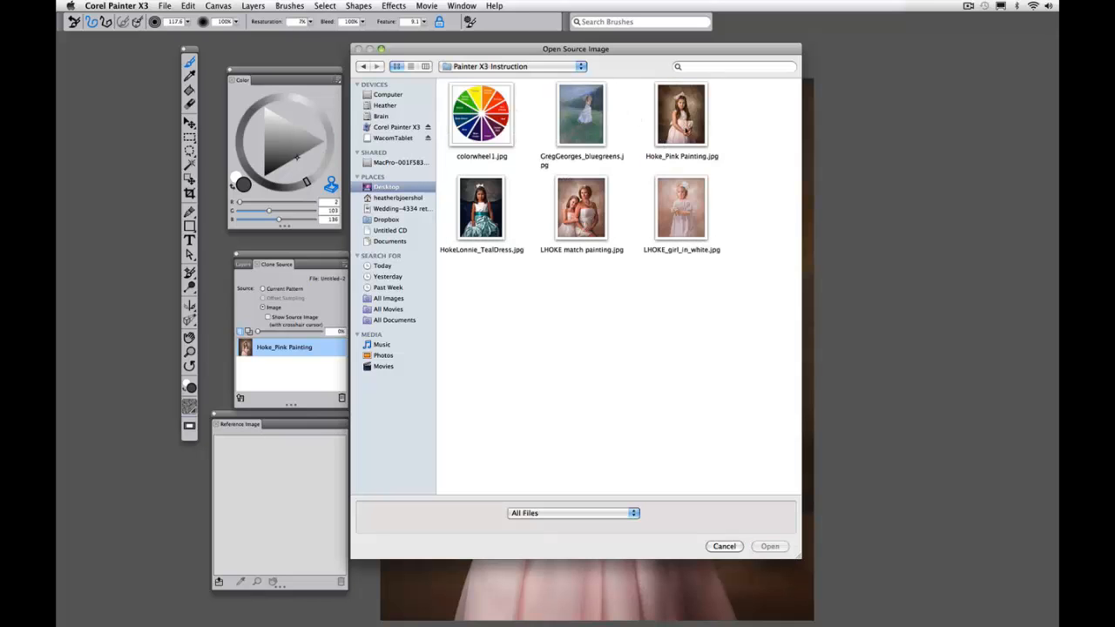
left_click(680, 208)
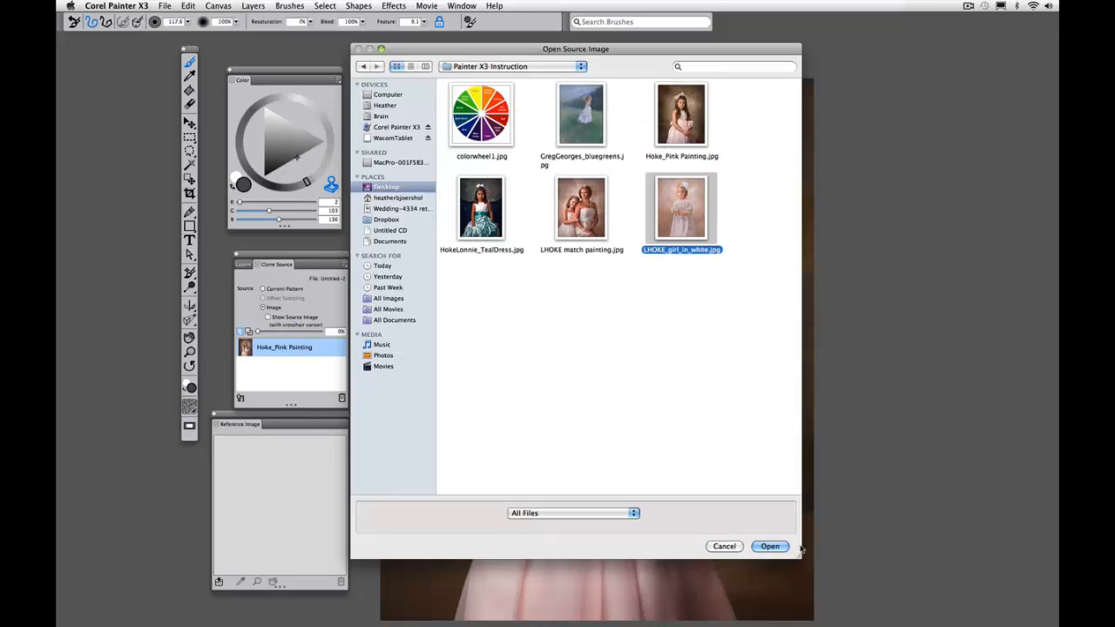
left_click(769, 546)
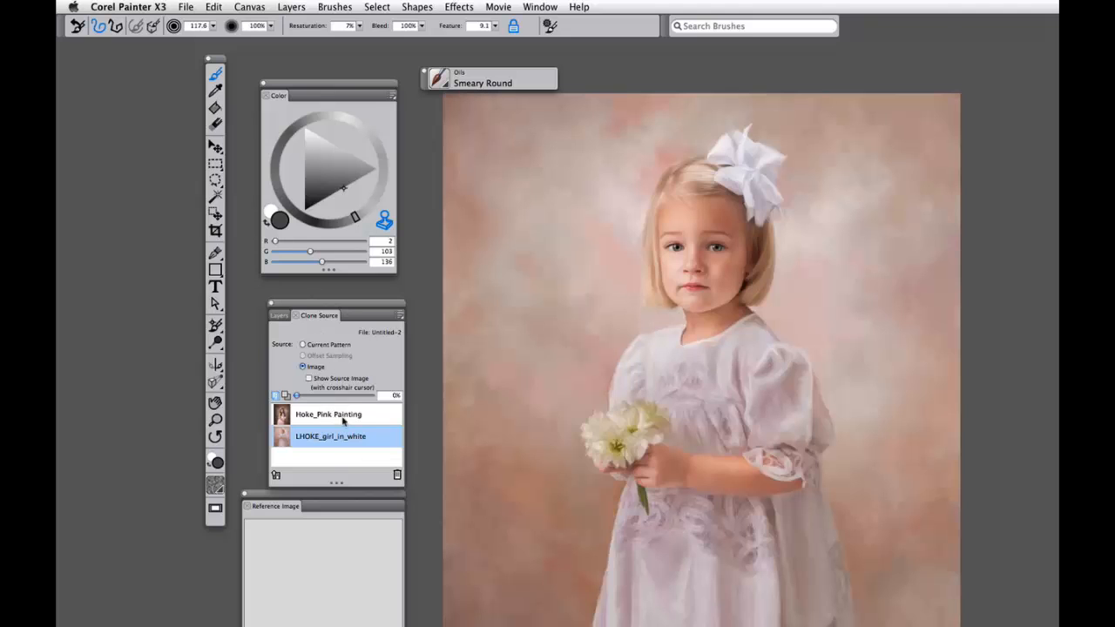
Select Hoke_Pink Painting as the clone source and return tracing opacity to 0%.
left_click(329, 413)
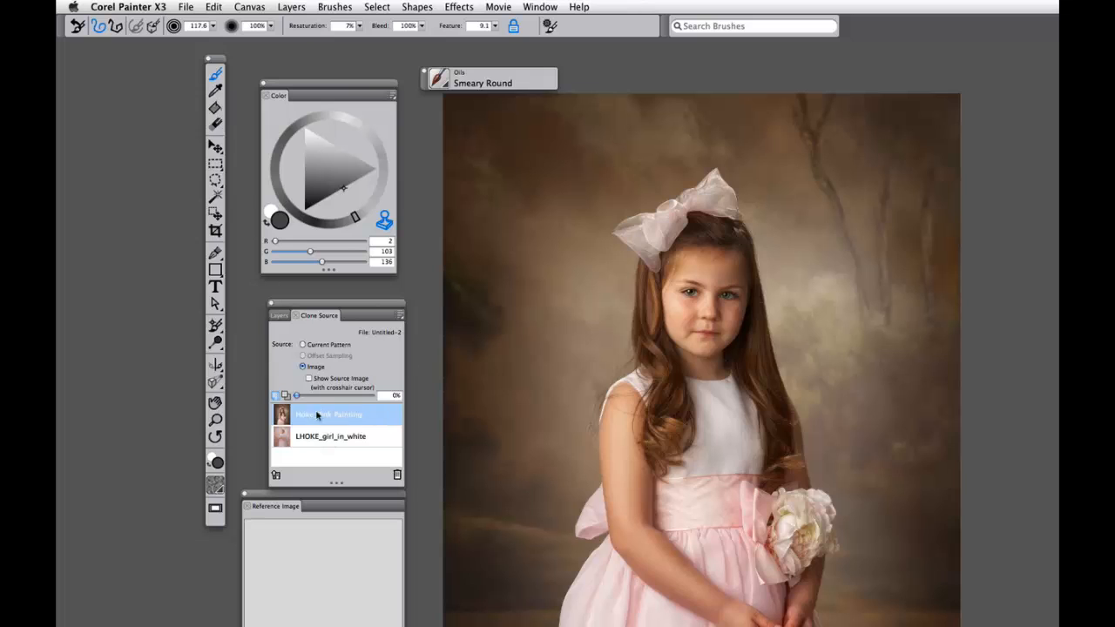
left_click(336, 437)
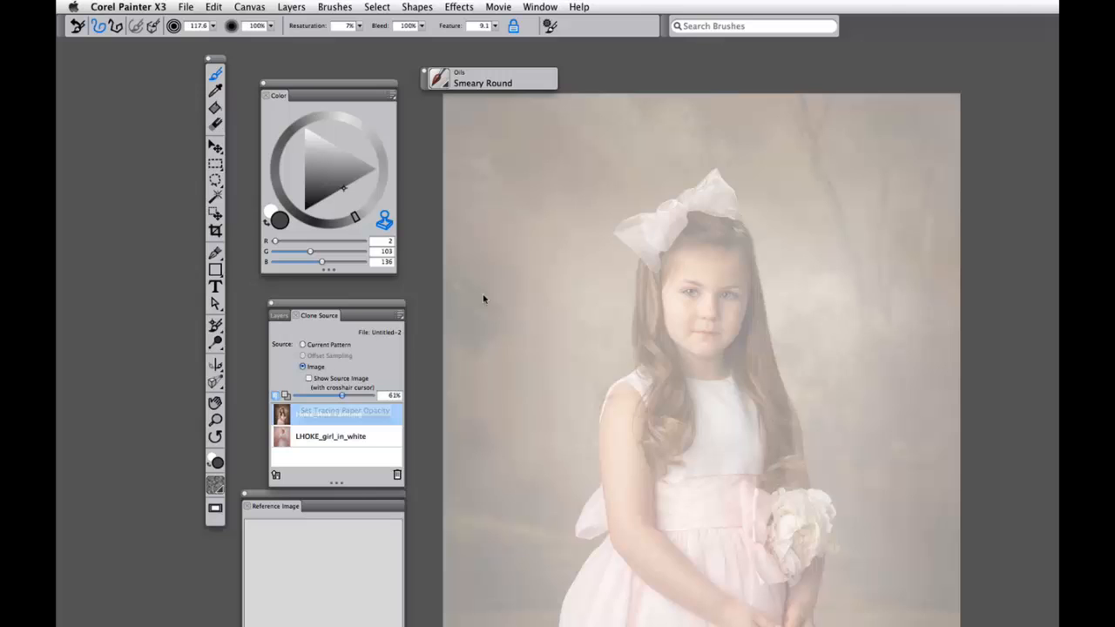
left_click_drag(343, 394, 274, 395)
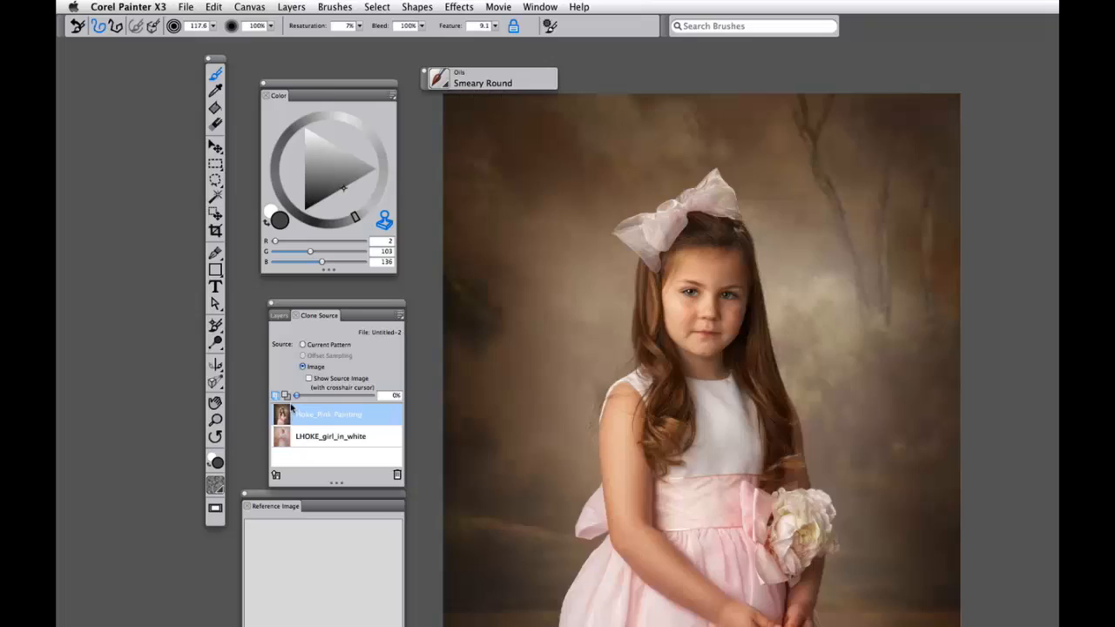
Paint a blue smiley on the blank canvas, then toggle tracing paper on.
left_click(286, 315)
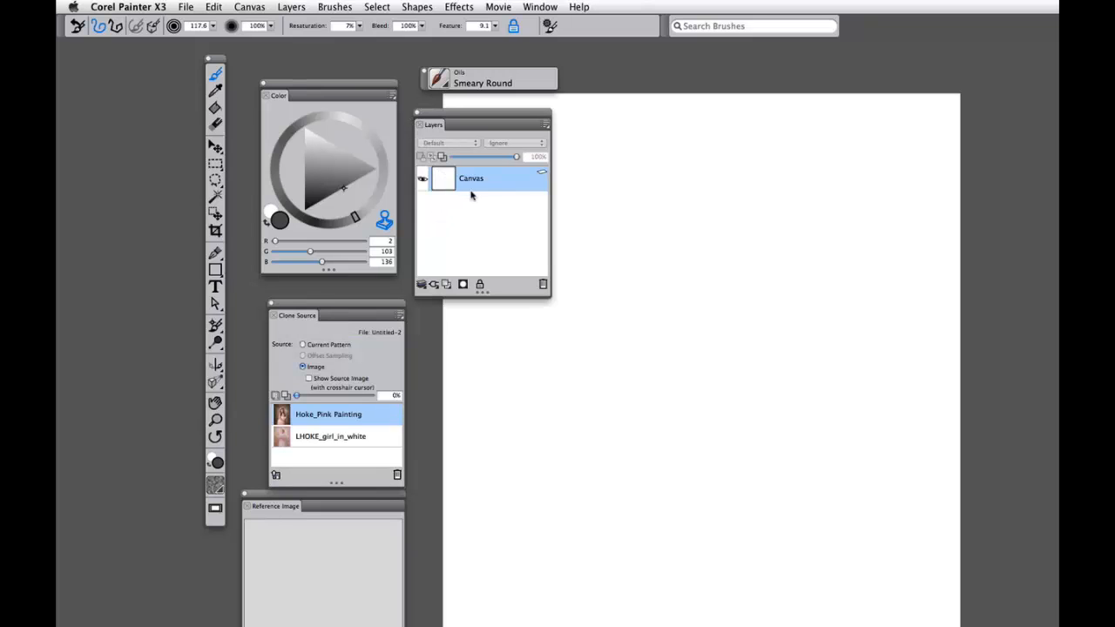
mouse_move(469, 199)
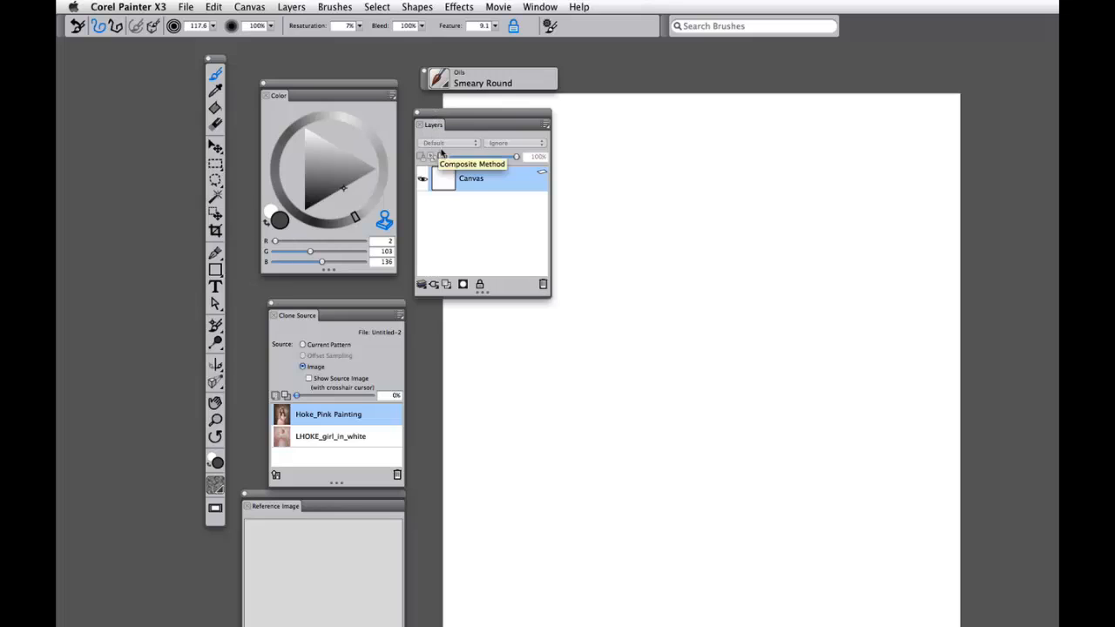
left_click_drag(574, 379, 645, 484)
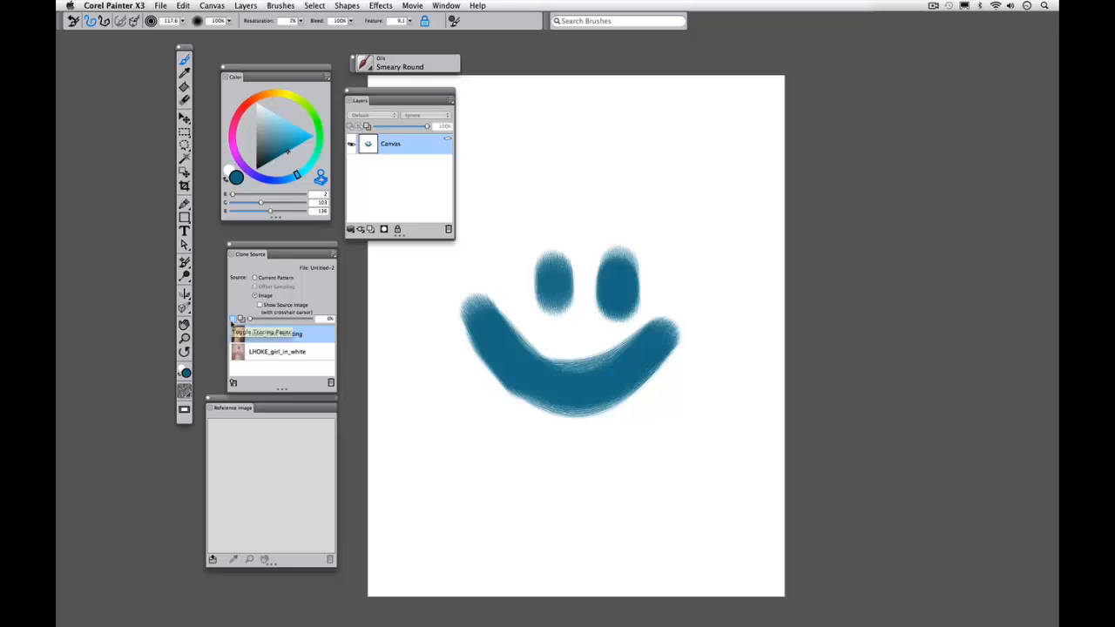
left_click(261, 335)
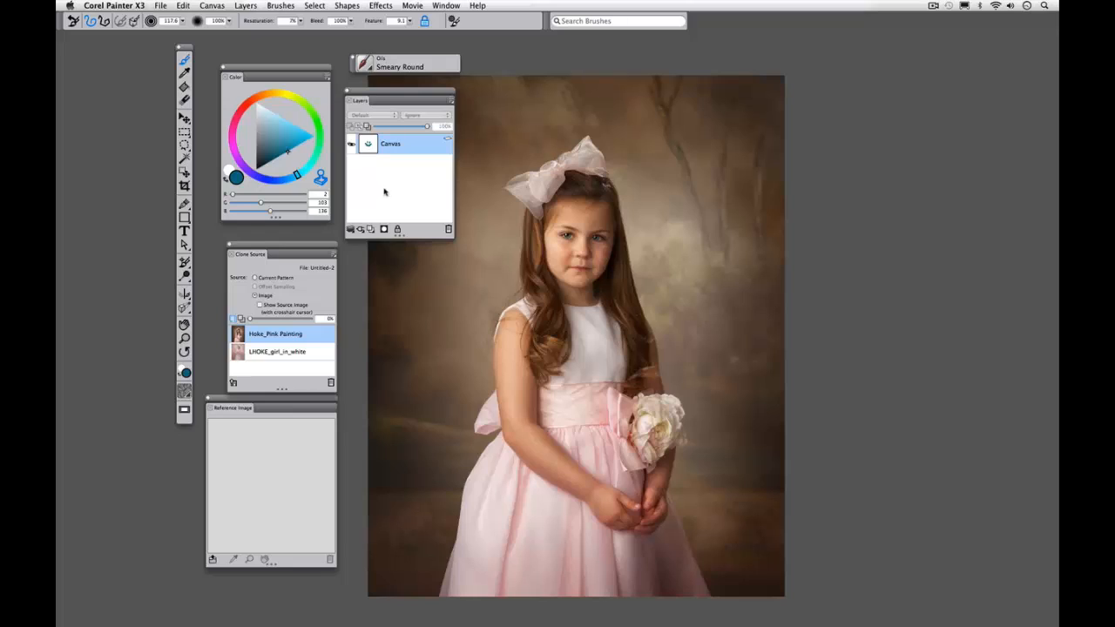
mouse_move(374, 185)
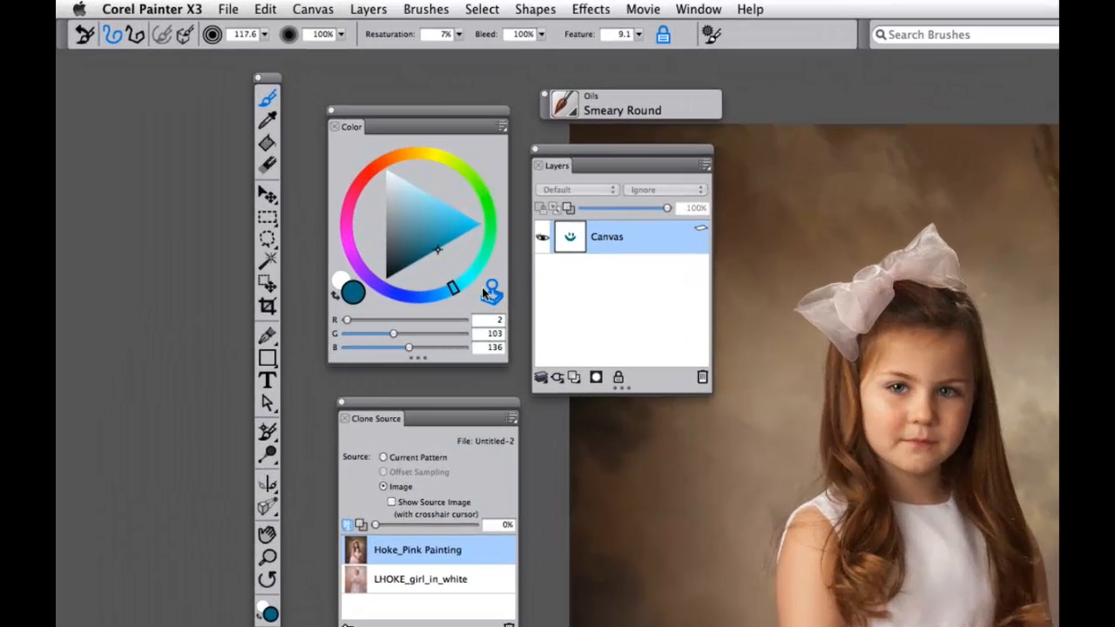
mouse_move(490, 288)
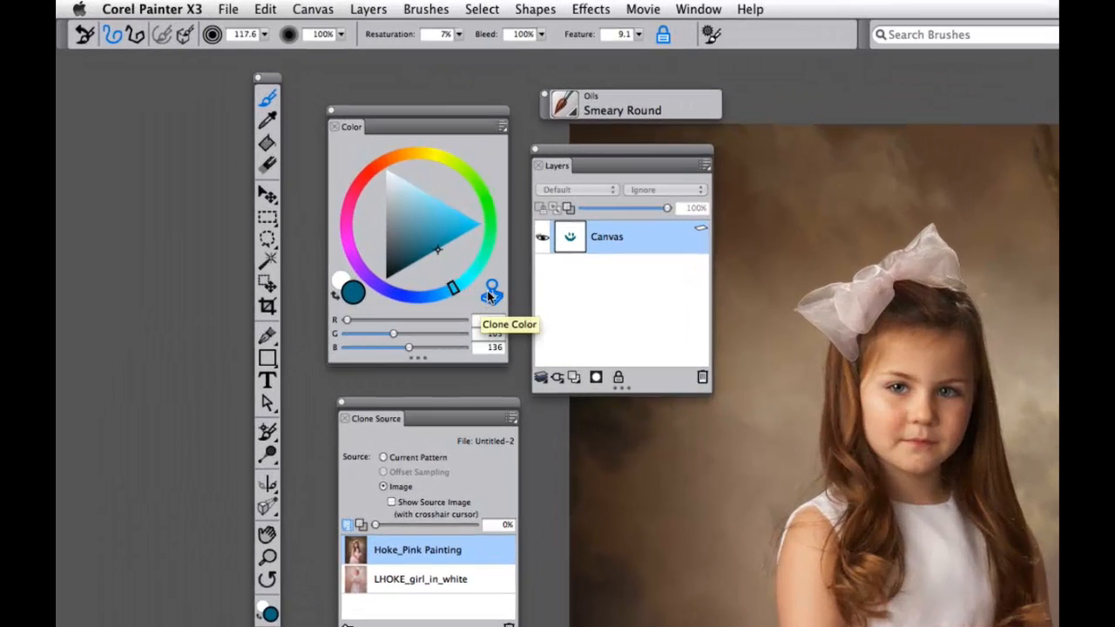
Turn on Clone Color so the brush samples the pink painting's colours.
left_click(491, 287)
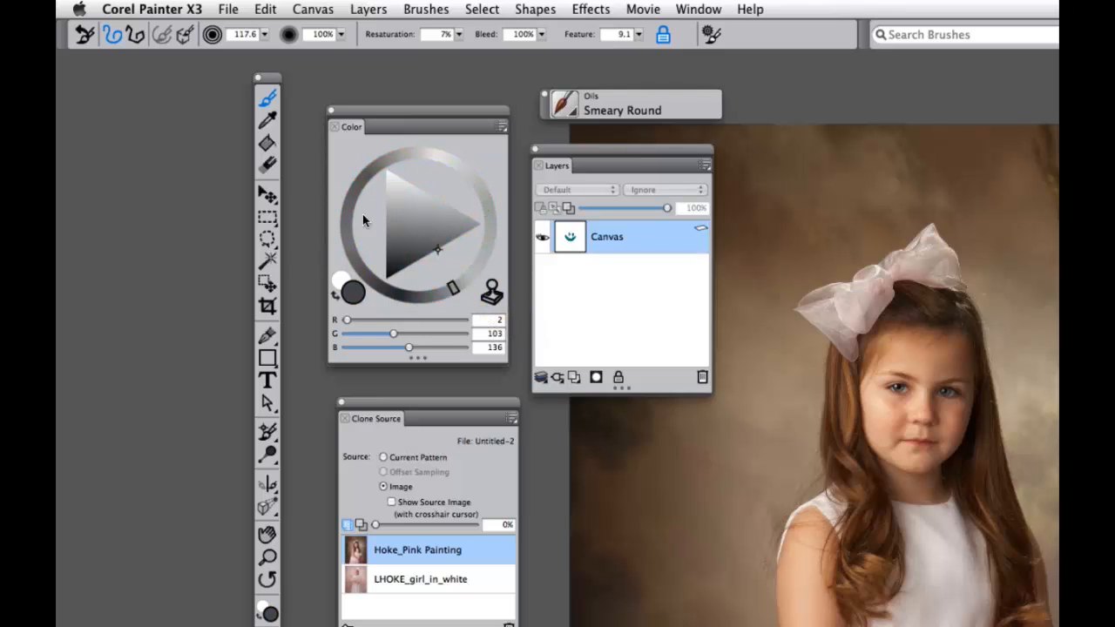
mouse_move(784, 473)
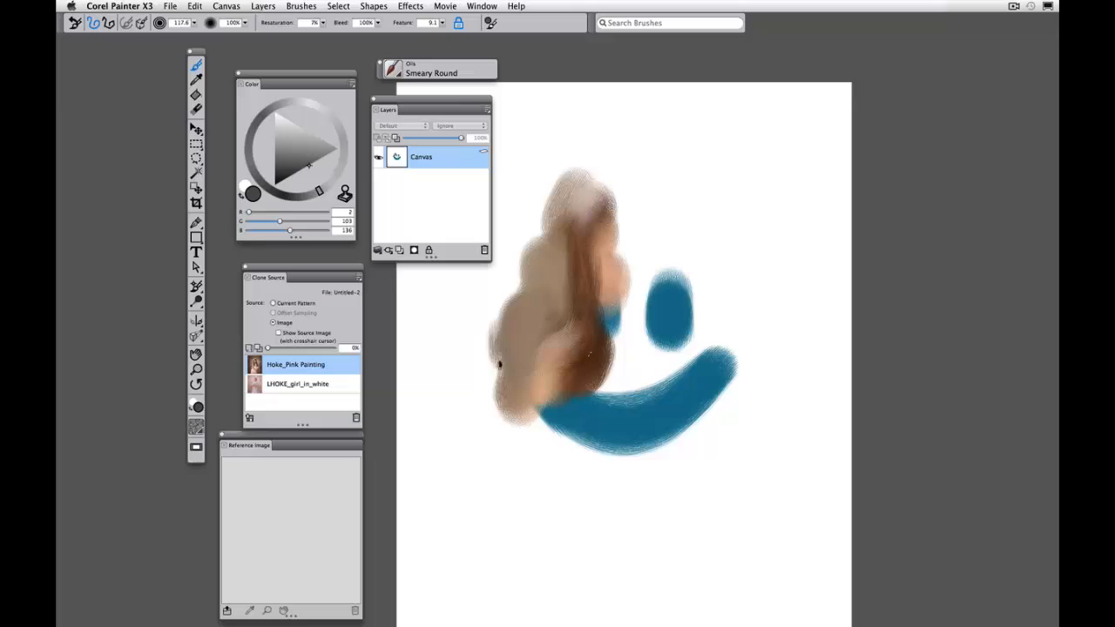
Brush brown cloned colour across the smiley's left eye and mouth.
left_click_drag(513, 366, 584, 336)
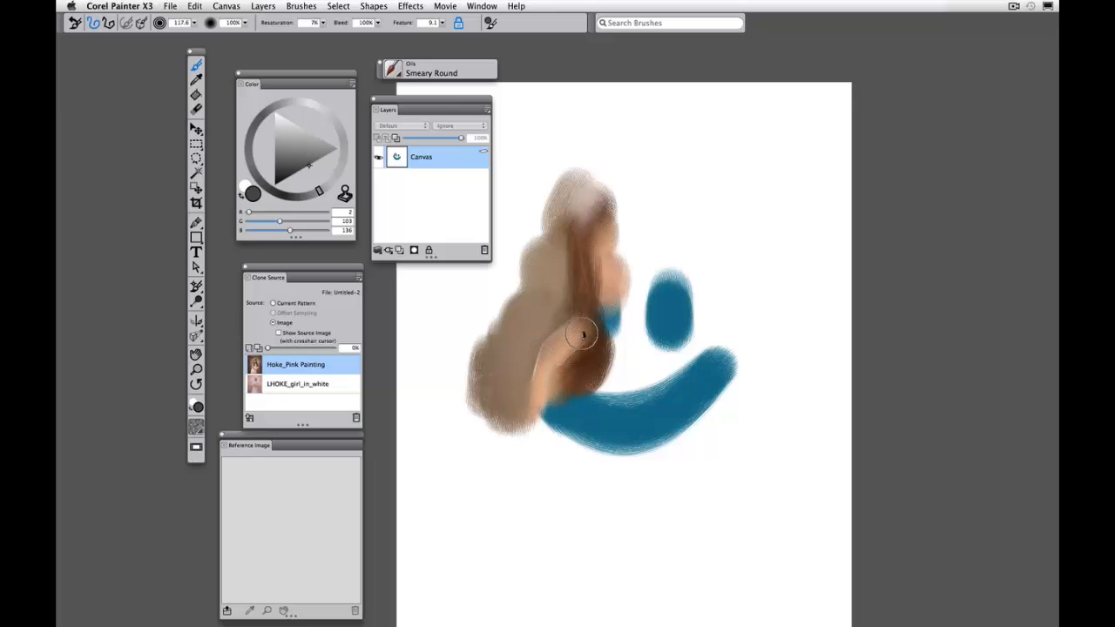